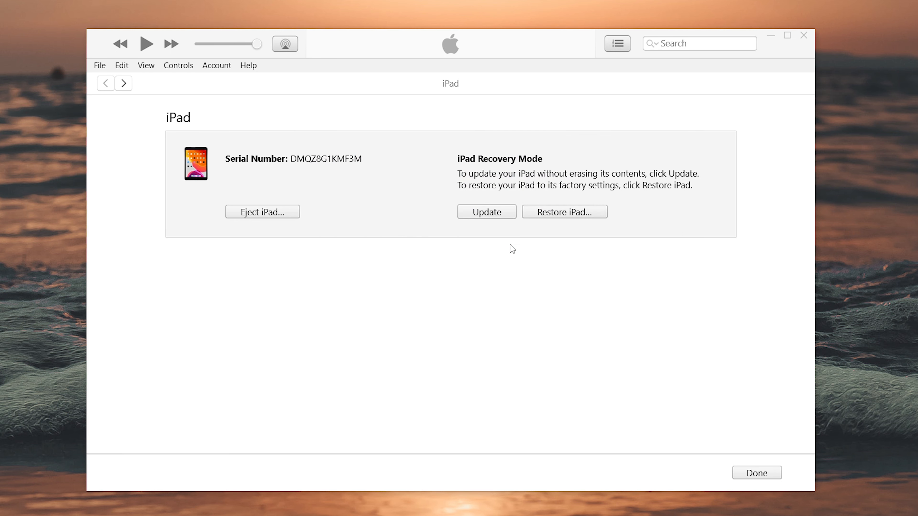
Step: Choose Update to bring up the iPadOS 16.1 update confirmation for the recovery-mode iPad
left_click(486, 211)
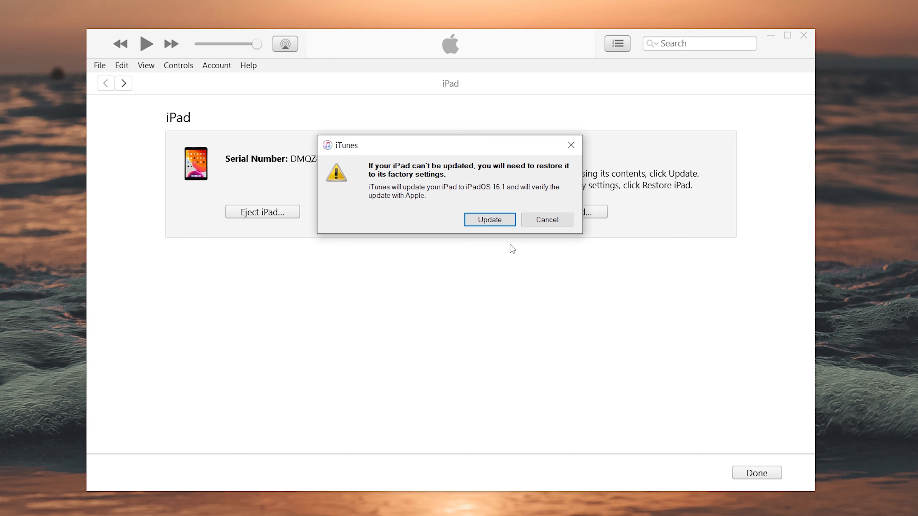
mouse_move(490, 220)
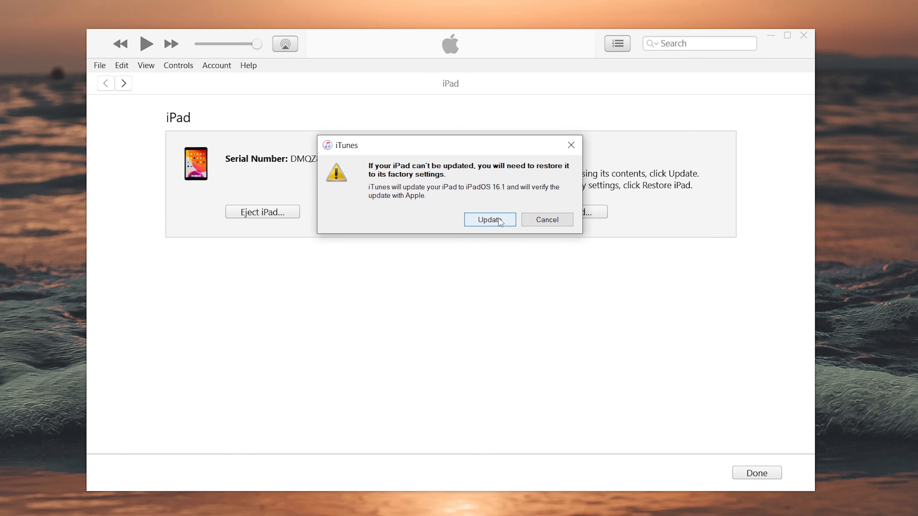
left_click(490, 219)
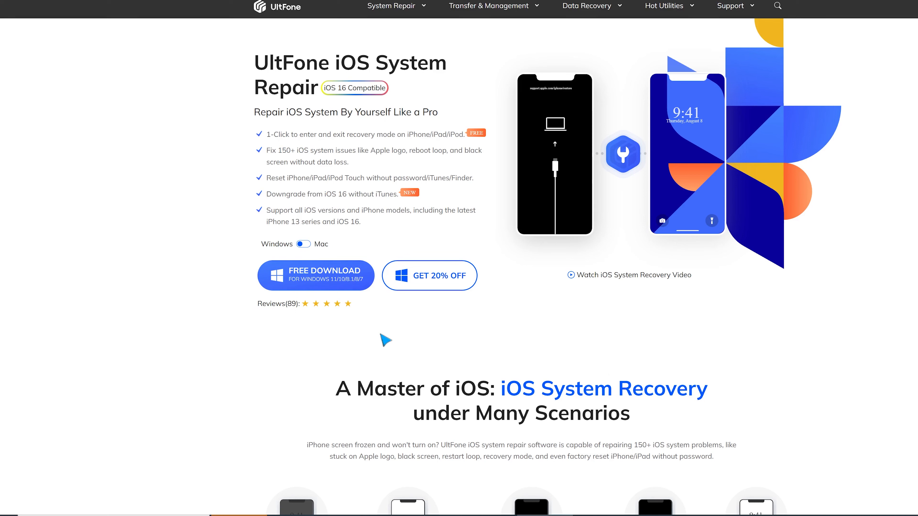
Step: Request the free Windows download of UltFone iOS System Repair from its product page
left_click(315, 275)
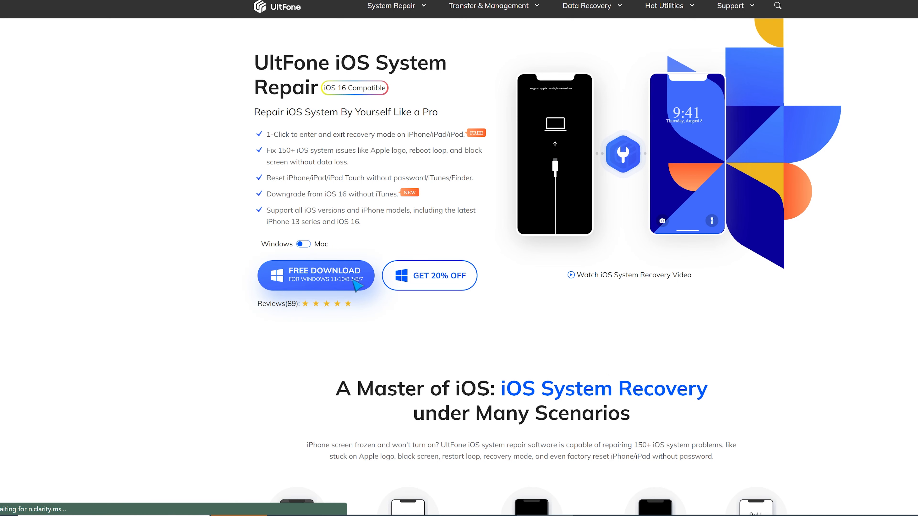